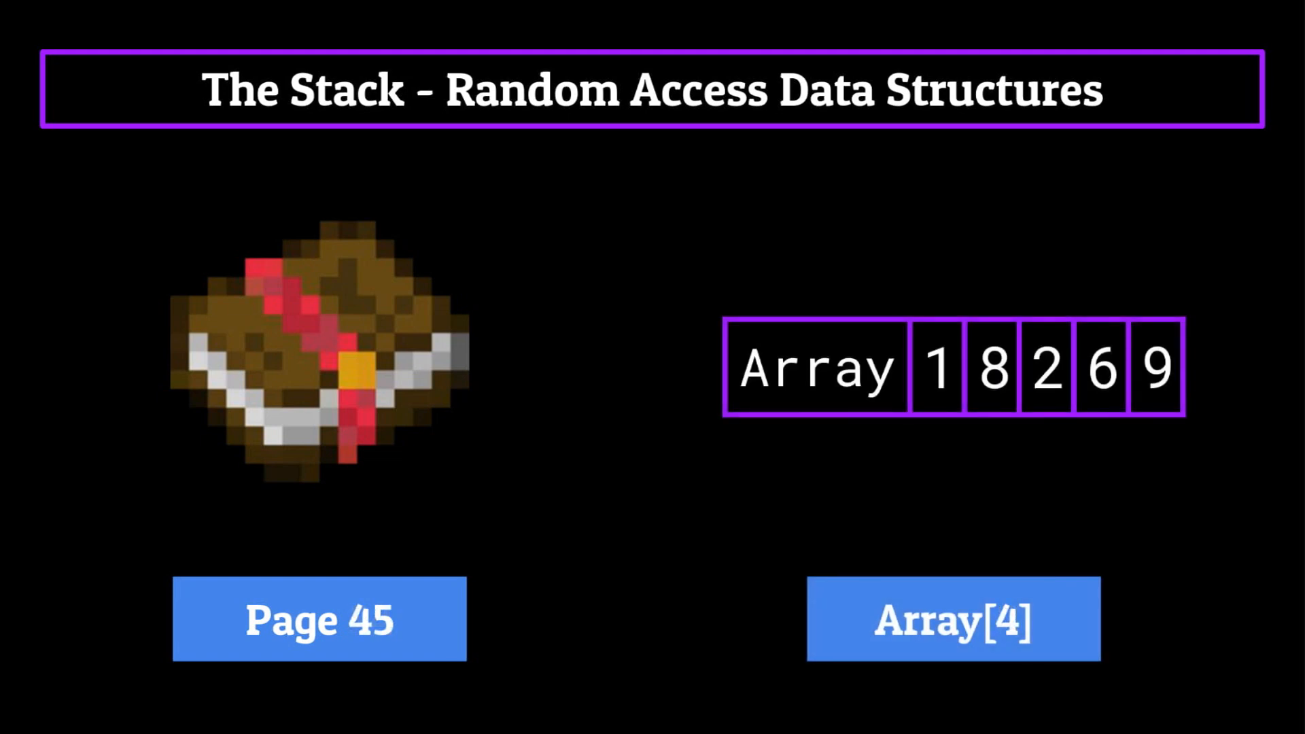
{"action": "left_click", "coordinate": [955, 630]}
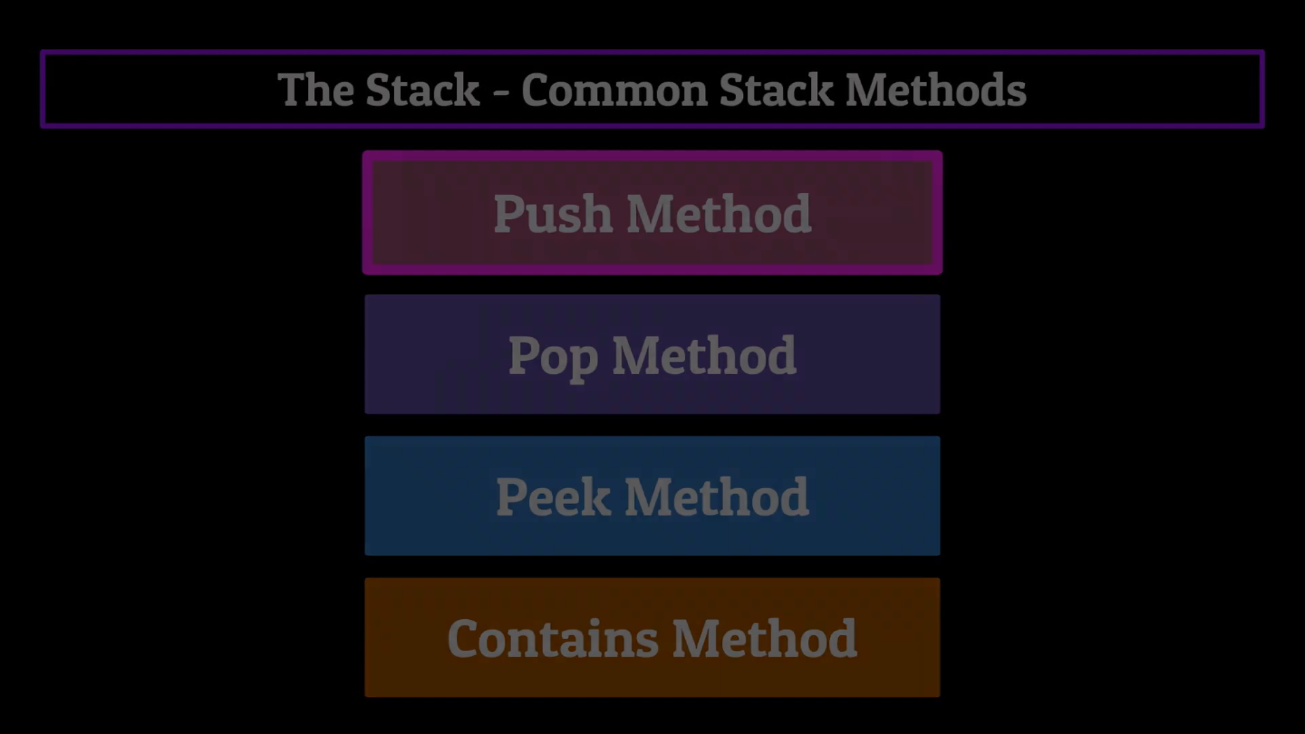
{"action": "left_click", "coordinate": [651, 215]}
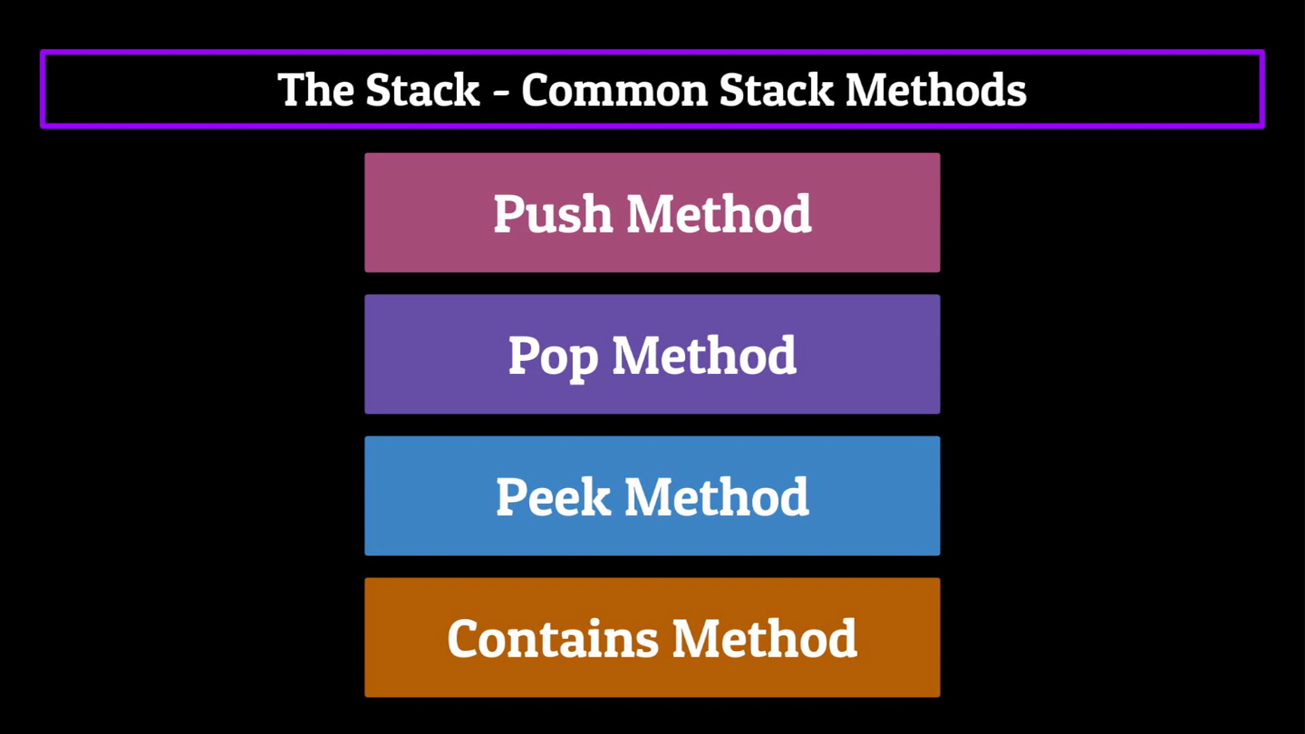
{"action": "left_click", "coordinate": [652, 507]}
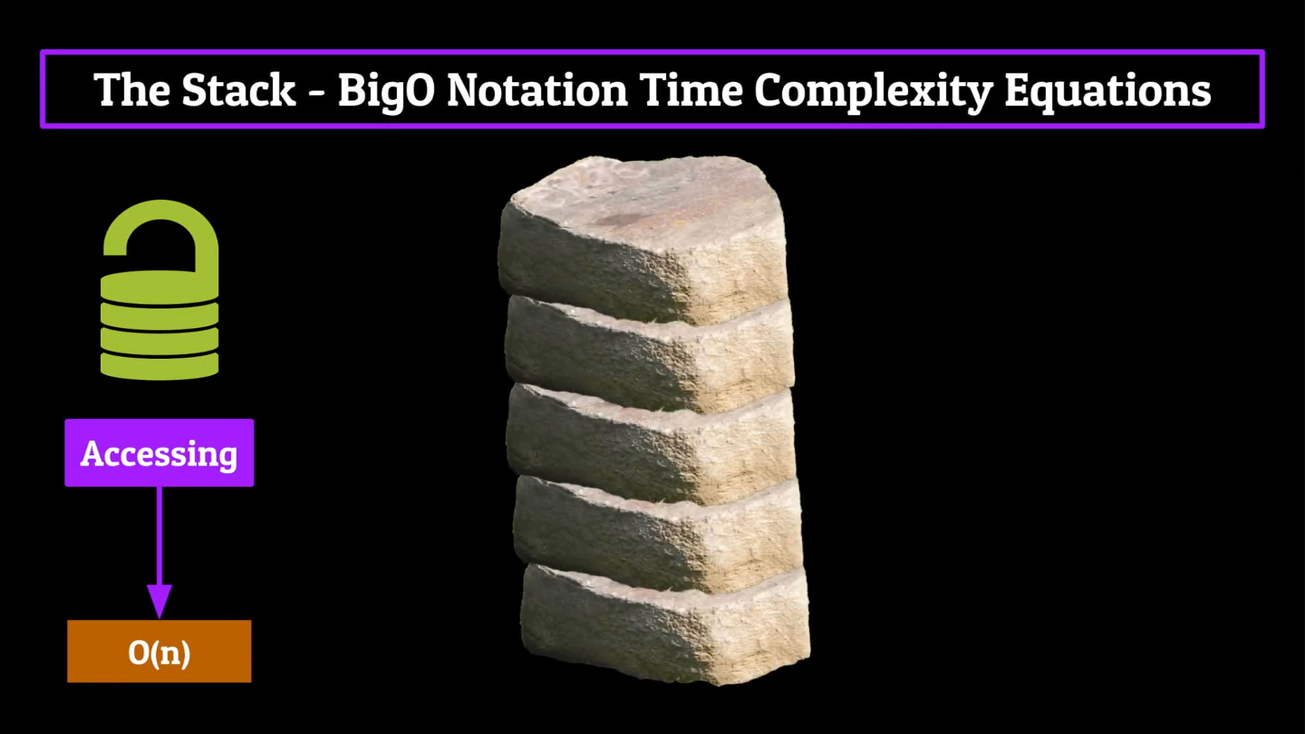
{"action": "left_click", "coordinate": [658, 628]}
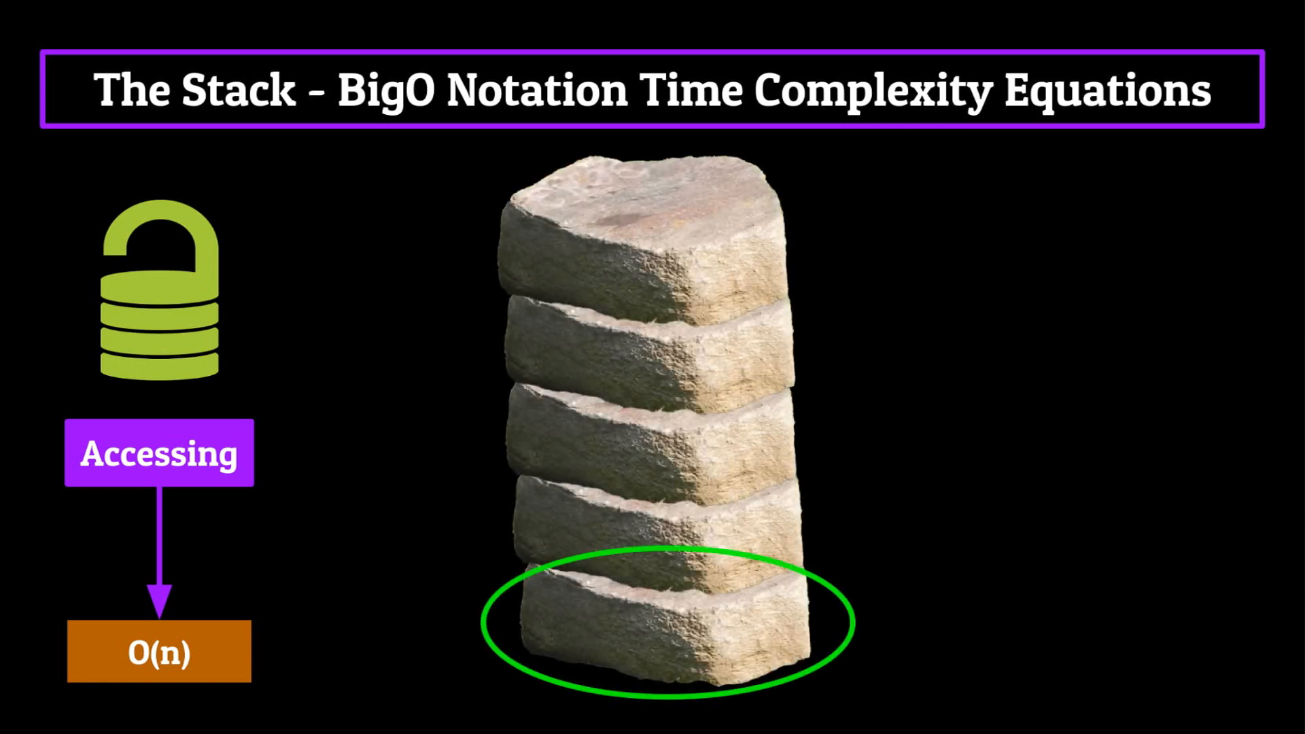